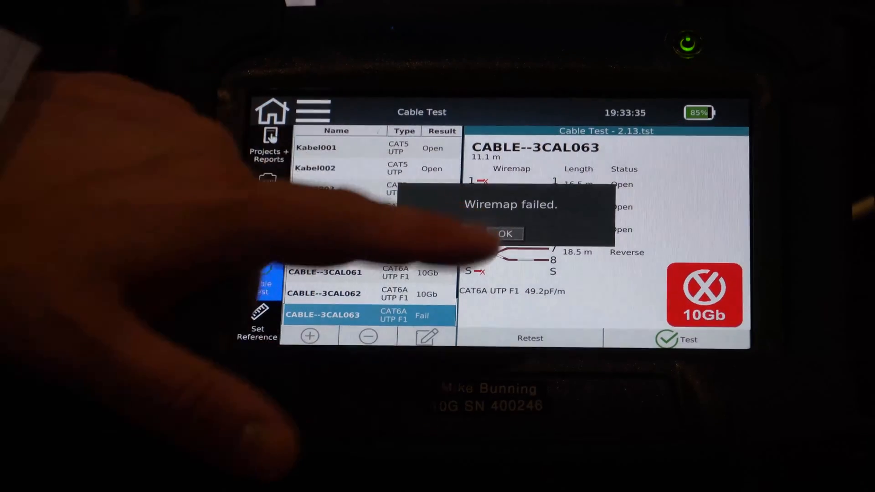
Dismiss the 'Wiremap failed.' notice to reveal the failed wiremap for CABLE--3CAL063
{"action": "left_click", "coordinate": [504, 234]}
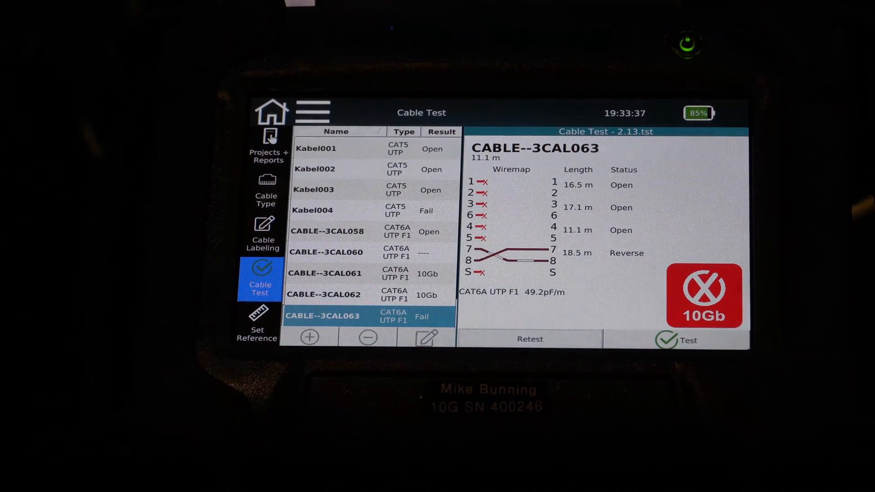